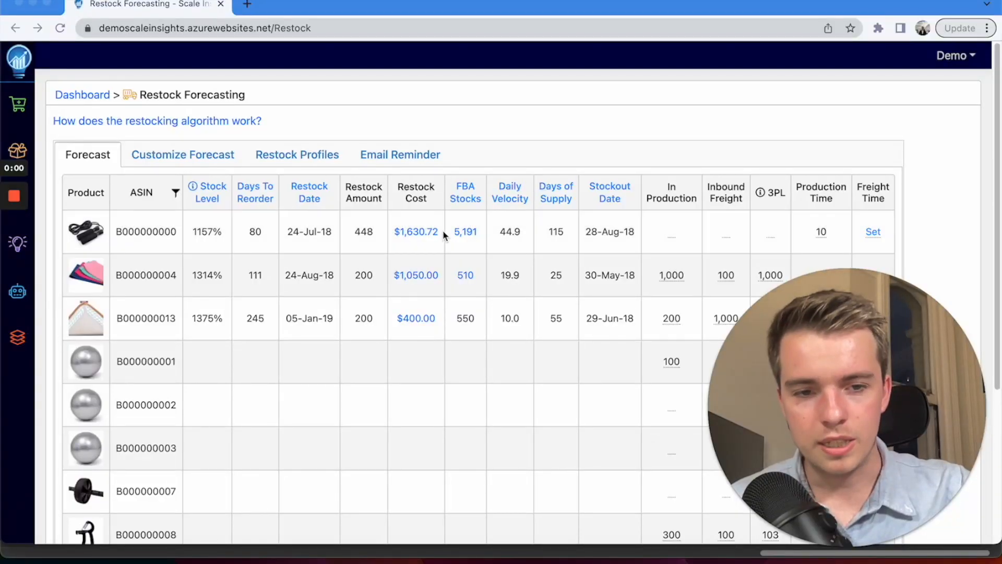
mouse_move(164, 123)
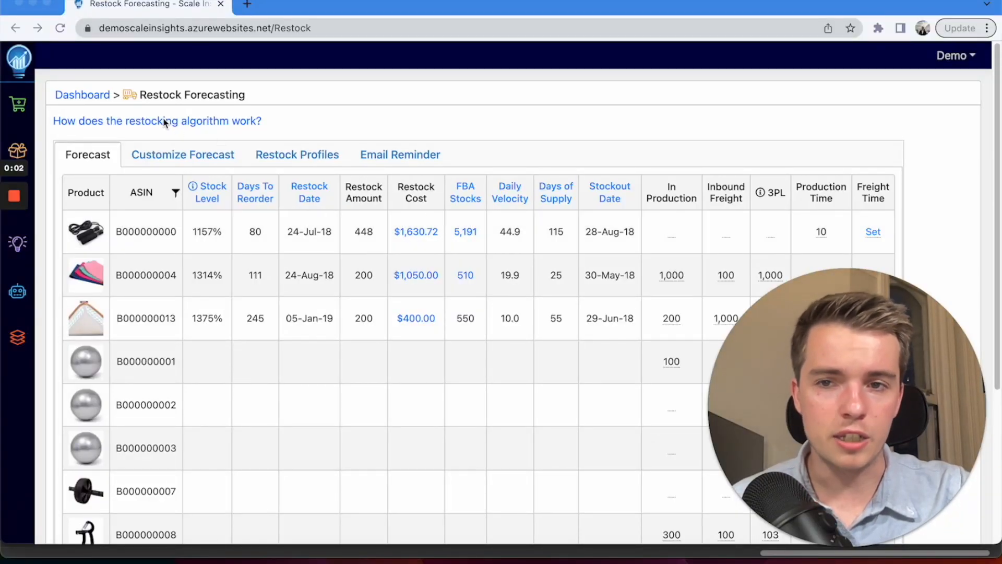
mouse_move(121, 154)
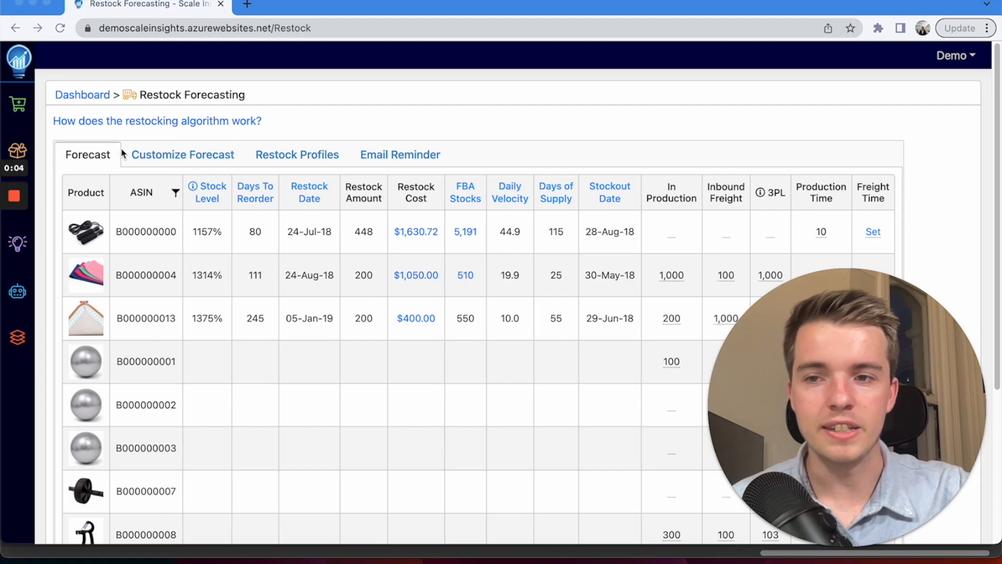
mouse_move(40, 113)
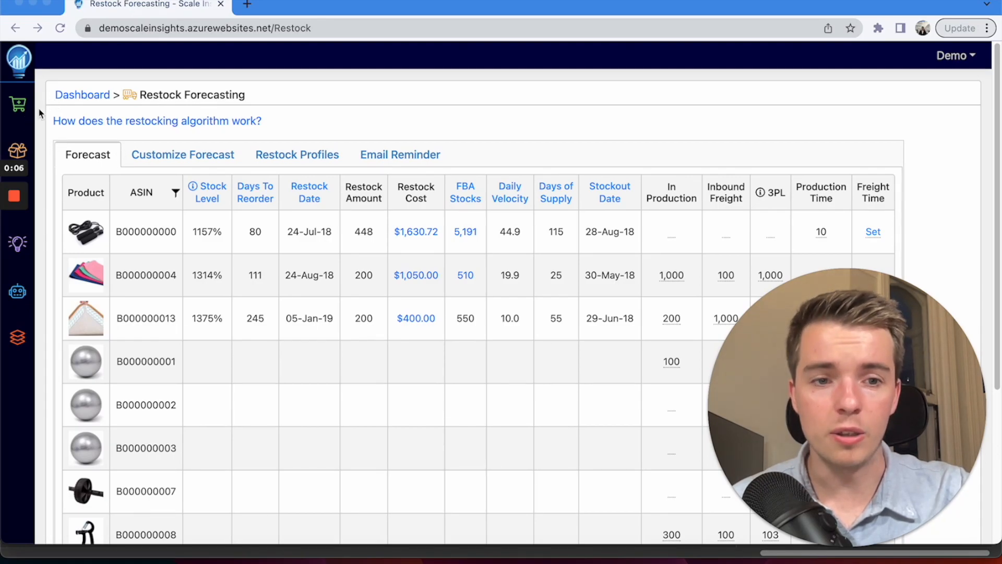
mouse_move(172, 270)
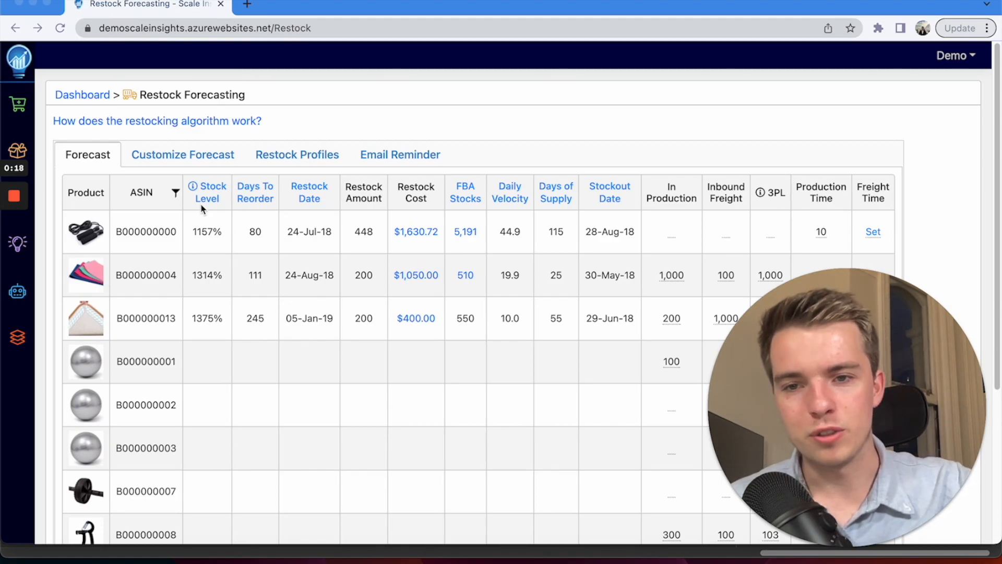
mouse_move(517, 223)
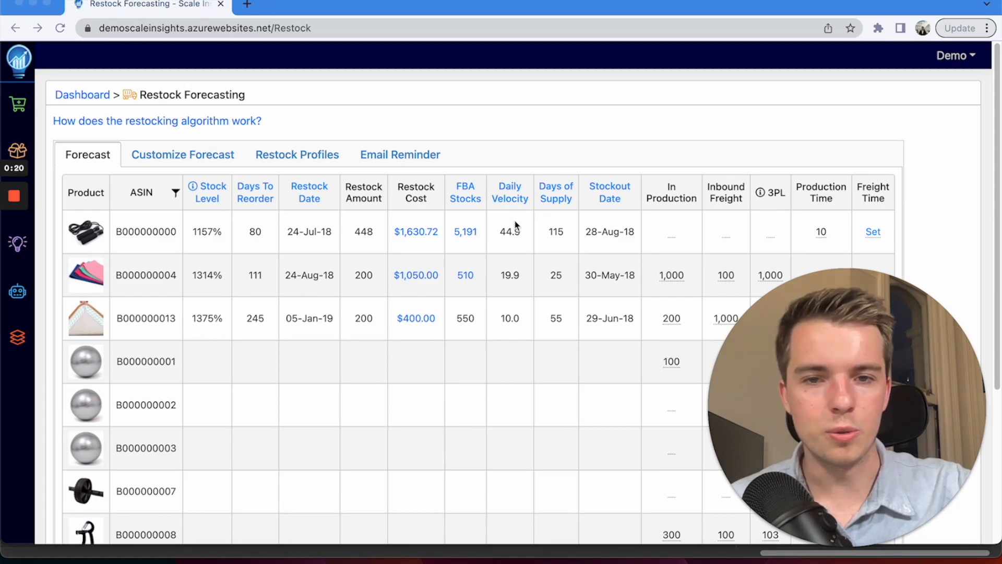
mouse_move(473, 220)
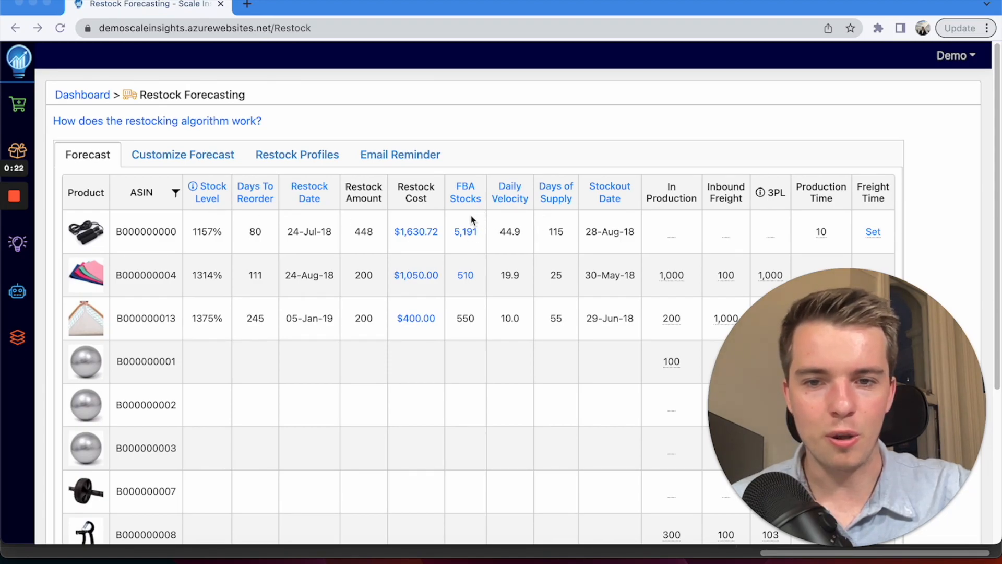
mouse_move(373, 220)
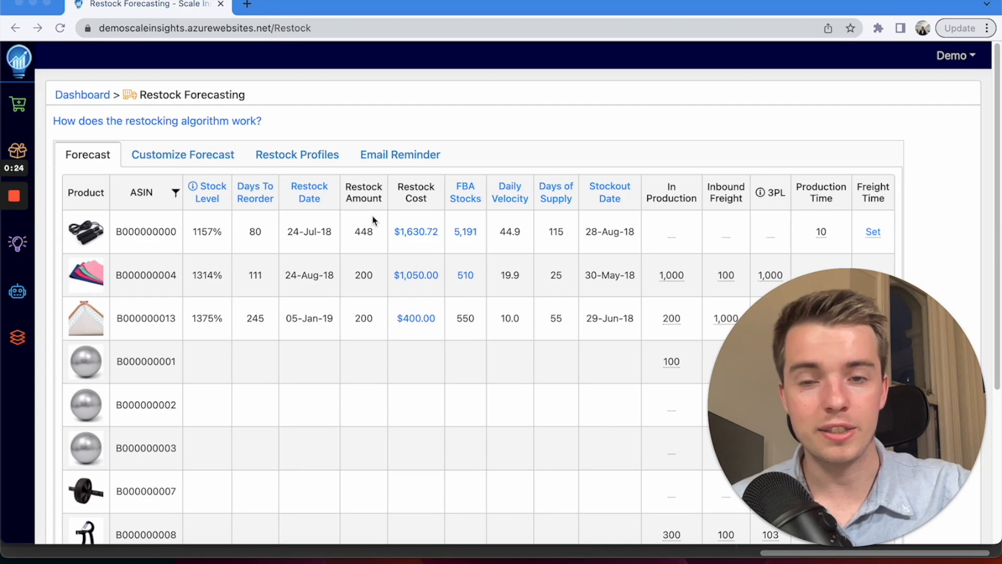
mouse_move(354, 227)
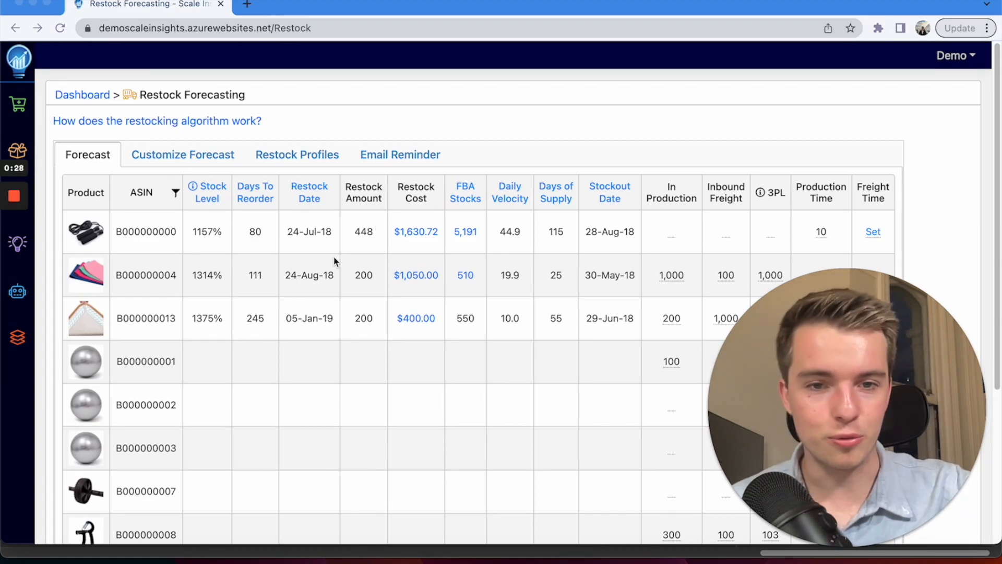
mouse_move(250, 229)
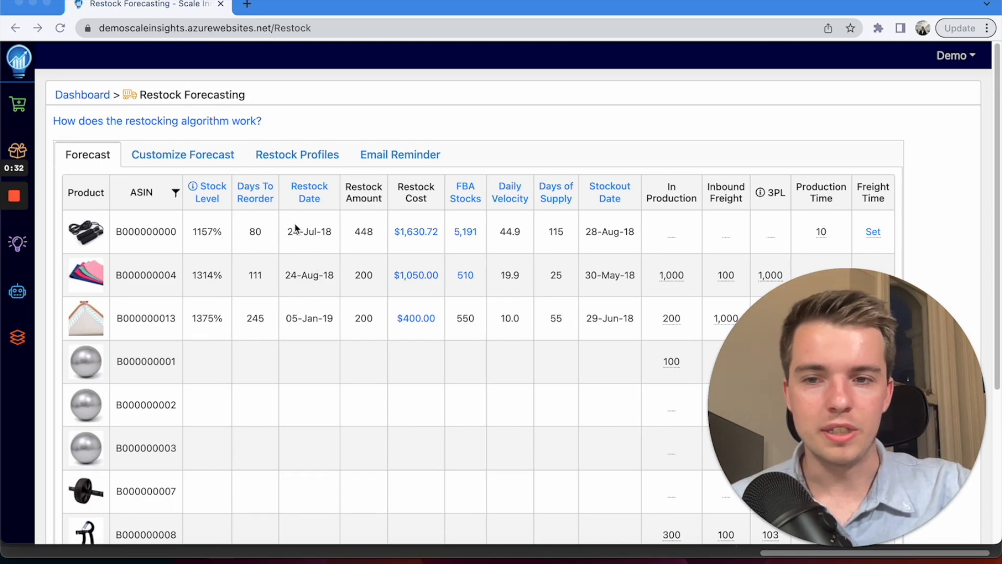
mouse_move(662, 277)
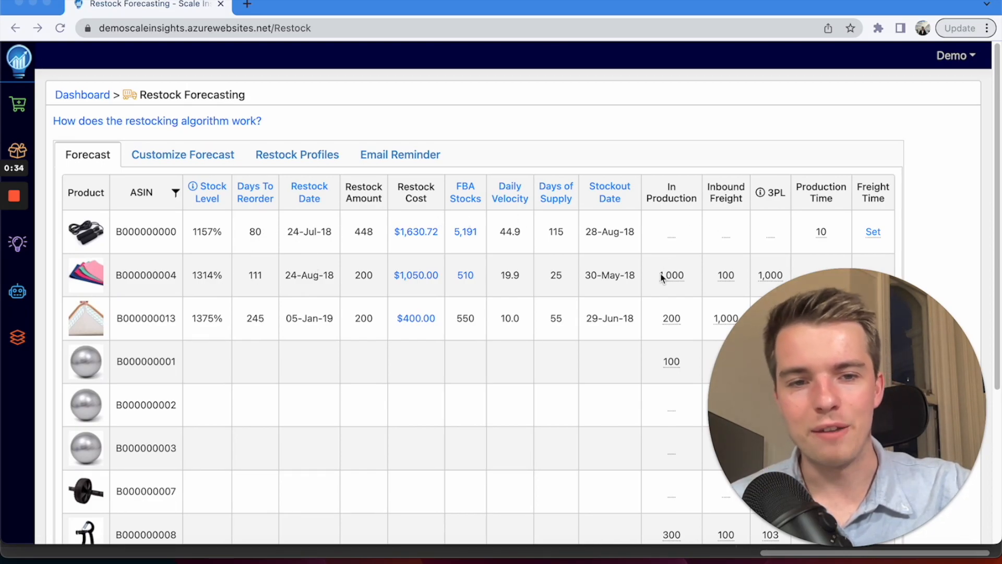
Show the Restock Profiles list with the Default and aggressive stock-level profiles
scroll(down, 3)
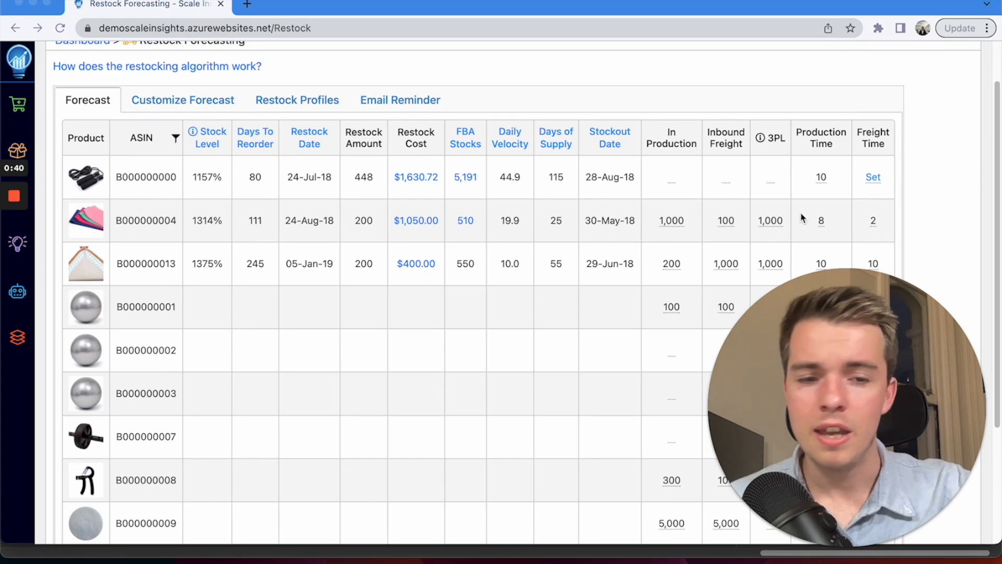
mouse_move(773, 216)
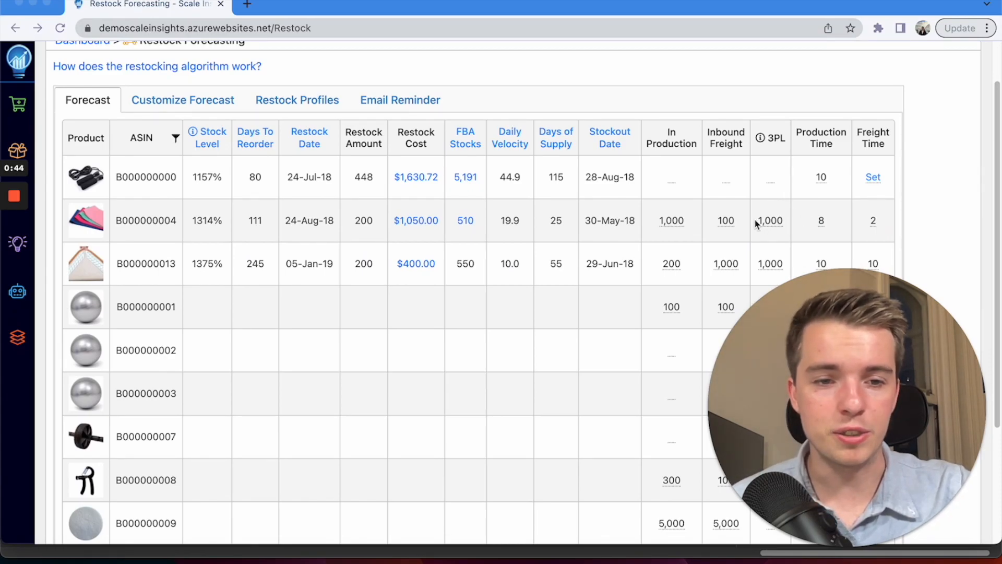
click(297, 100)
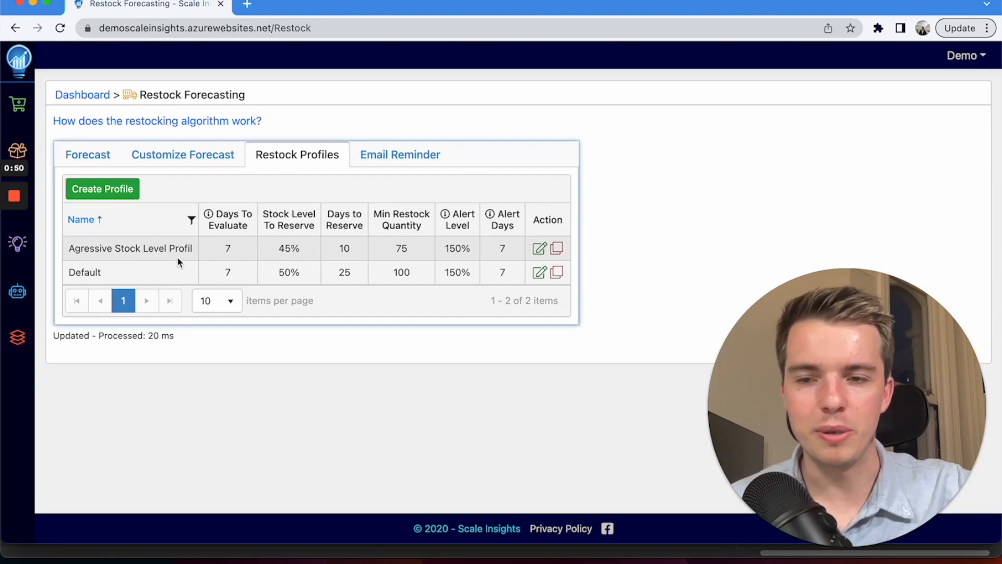
mouse_move(142, 273)
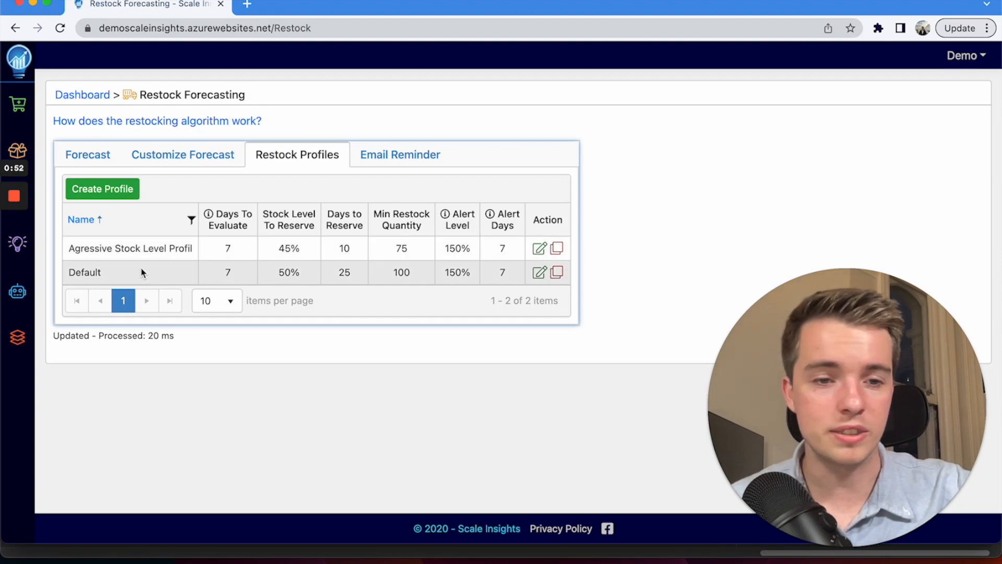
Start a new restock profile and review its empty name, evaluation days and reserve fields
click(102, 189)
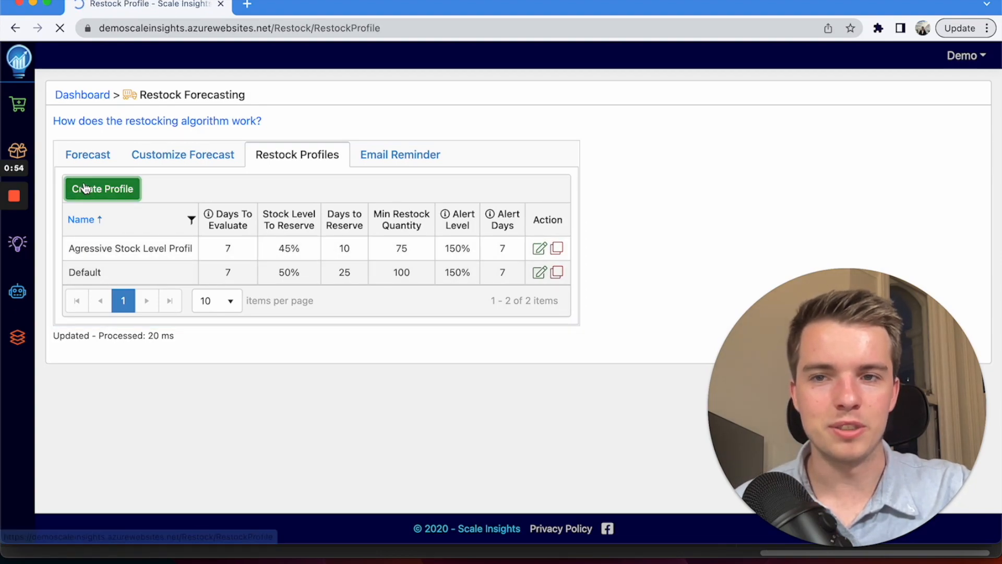
click(102, 189)
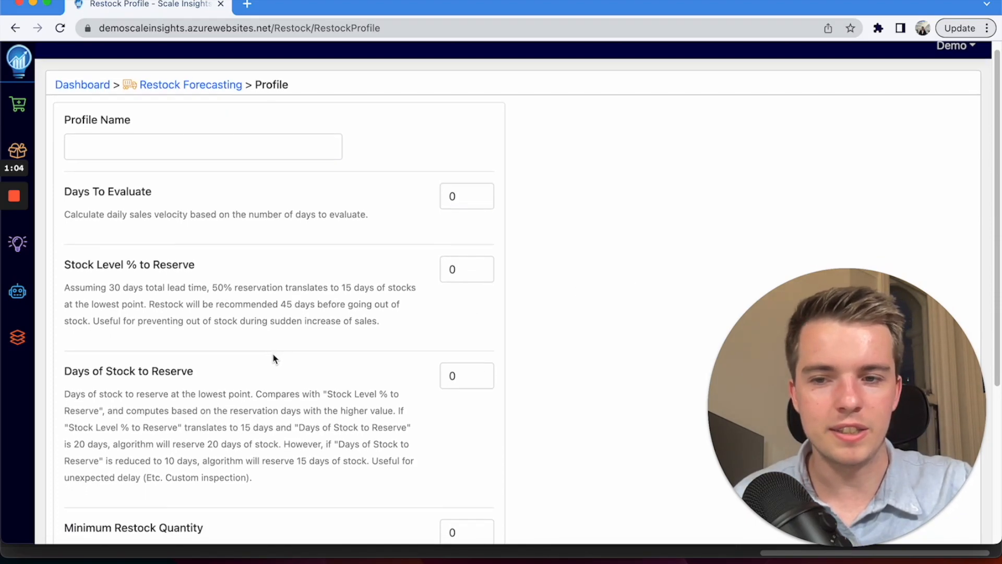
scroll(up, 3)
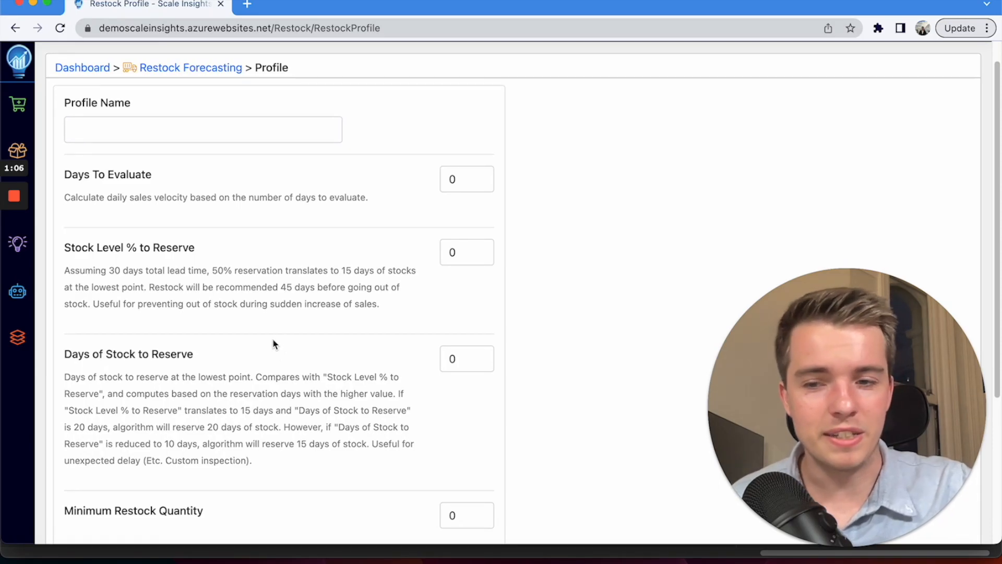
scroll(down, 3)
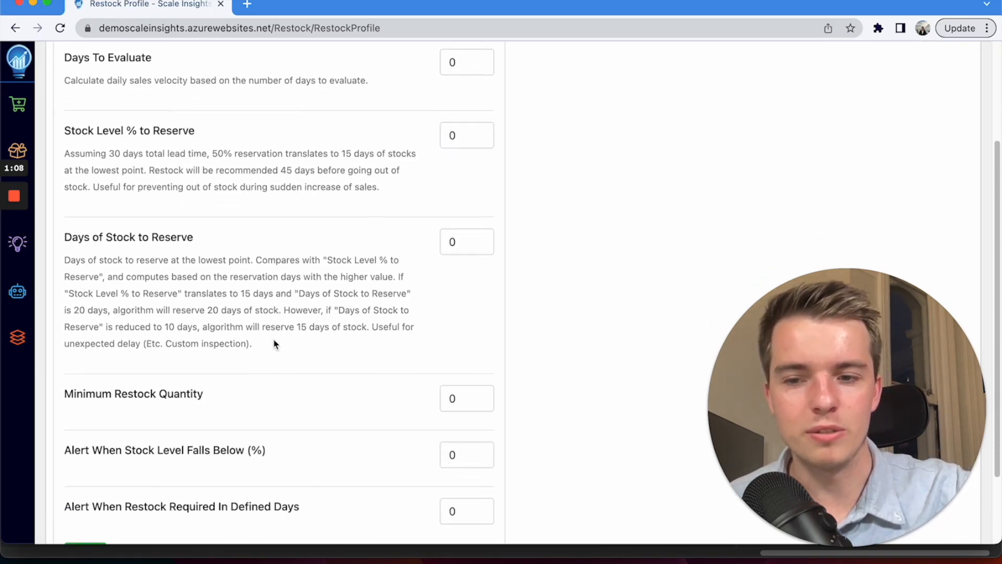
scroll(down, 3)
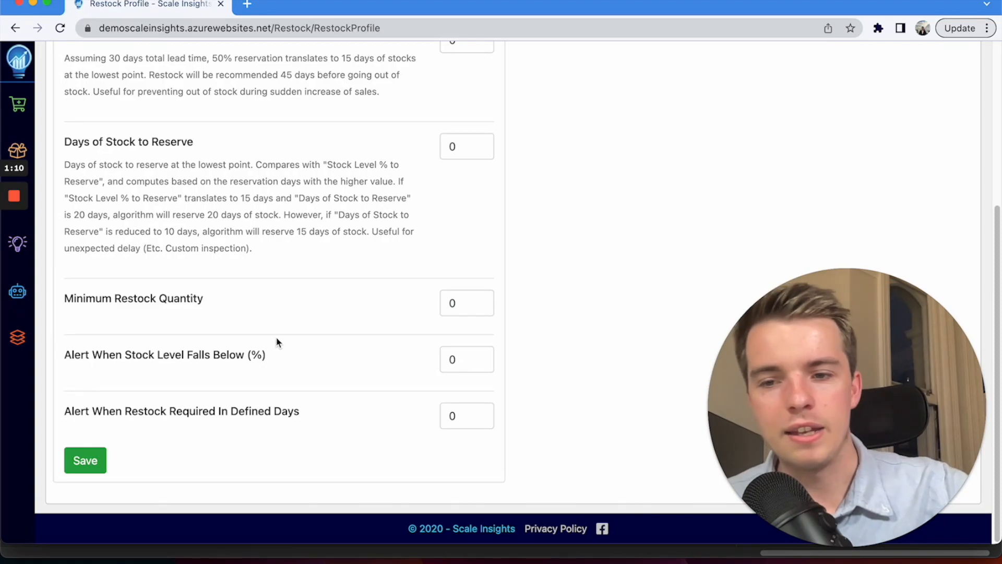
mouse_move(457, 344)
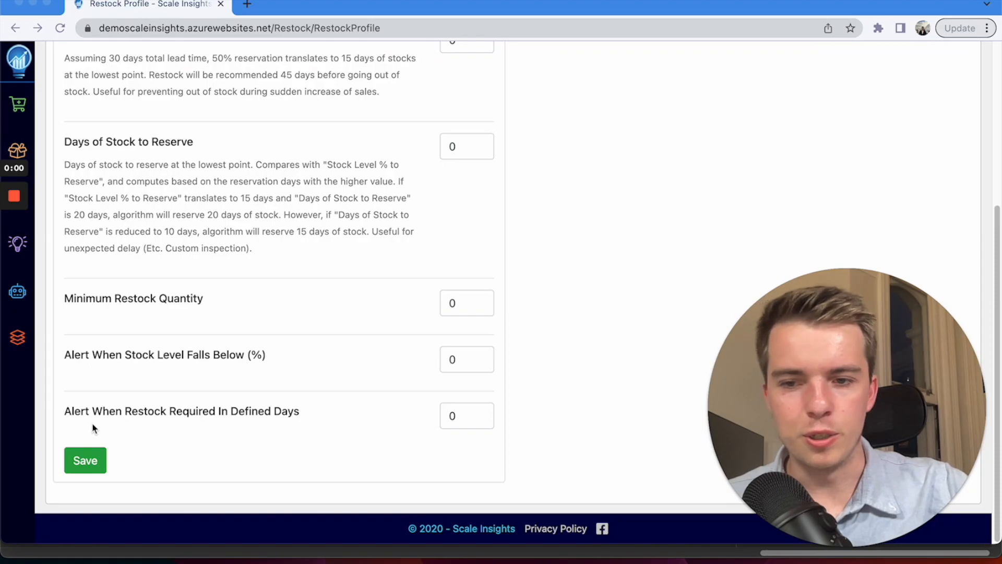
mouse_move(197, 428)
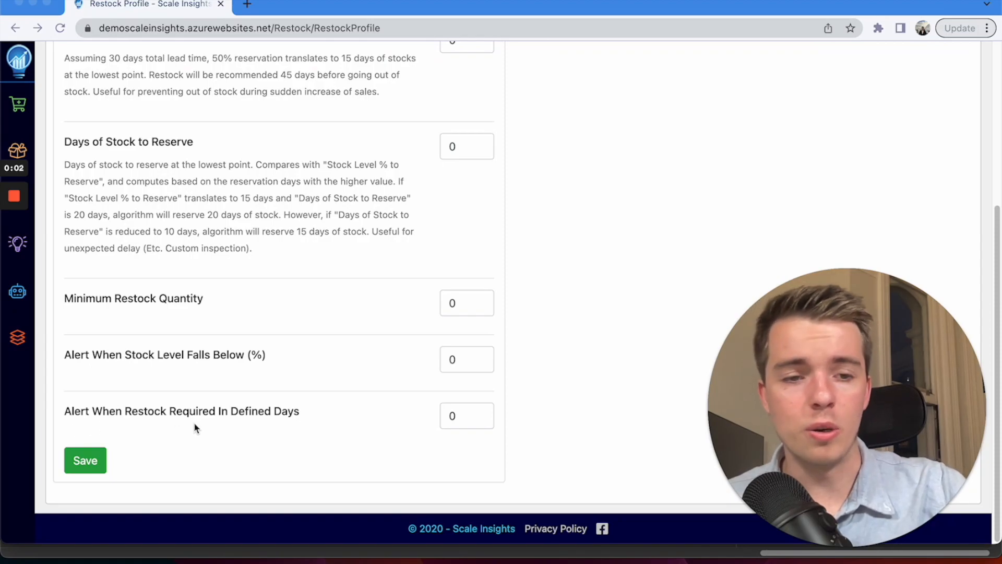
mouse_move(196, 420)
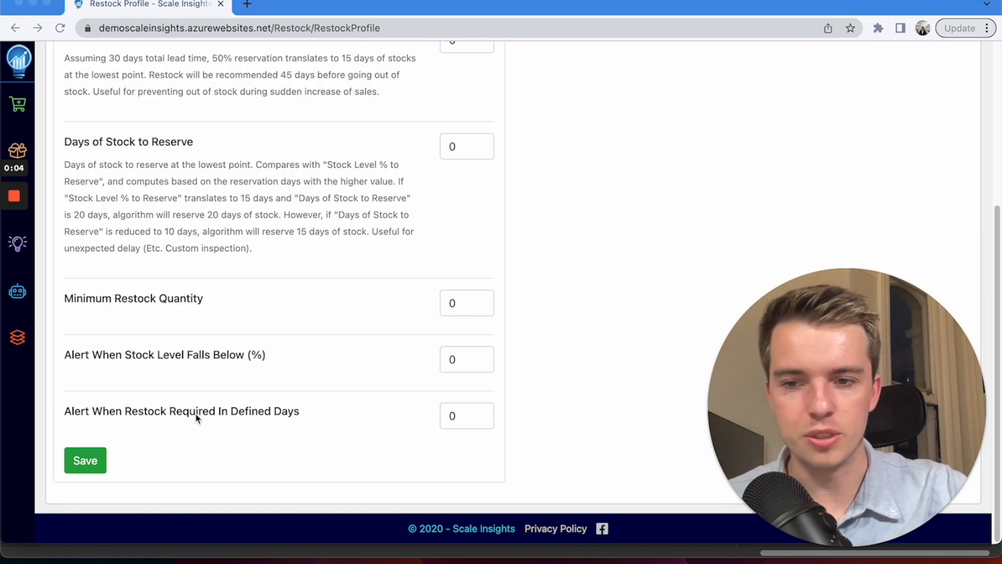
scroll(up, 3)
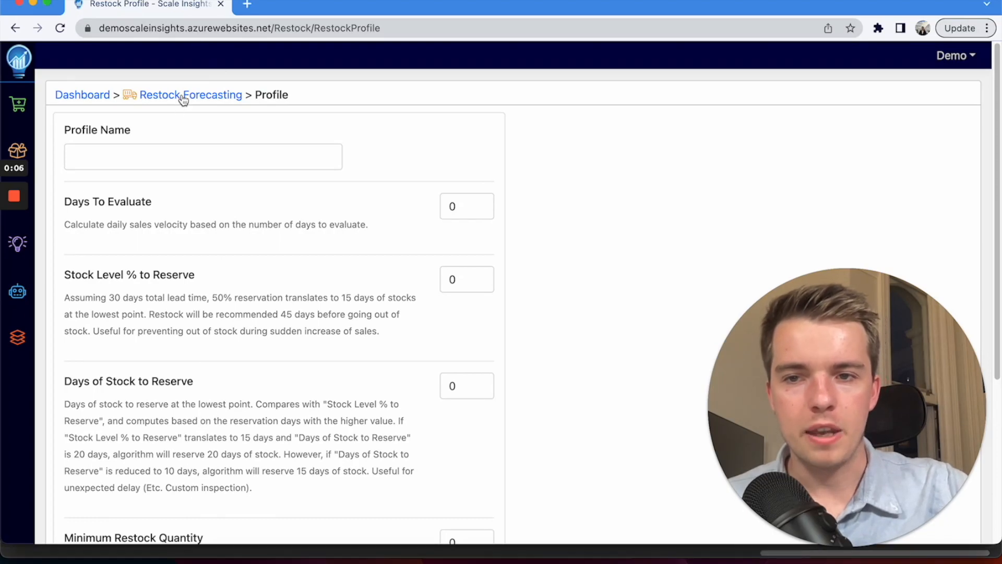
Return to Restock Forecasting and show the Email Reminder tab with three empty alert fields
click(191, 95)
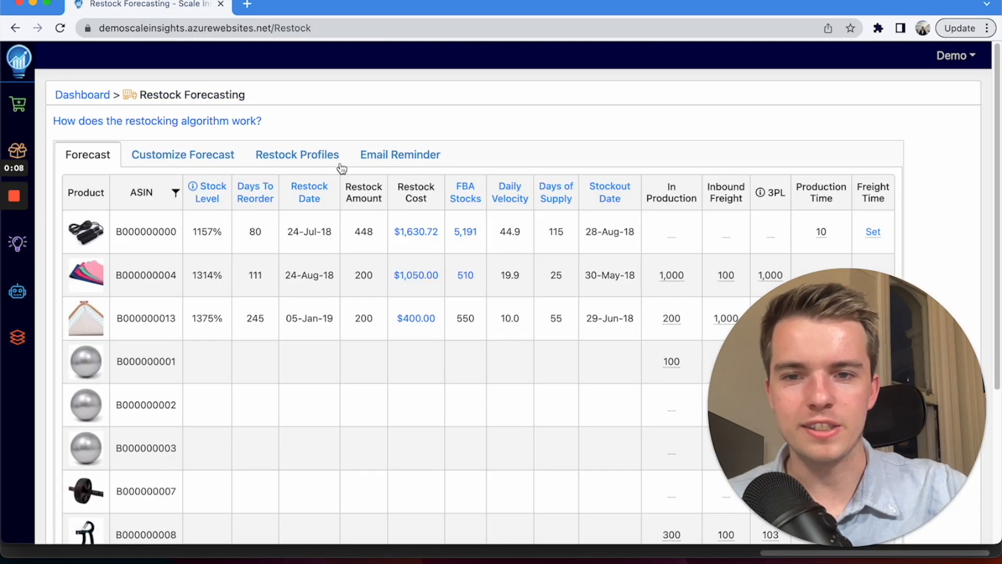
click(400, 154)
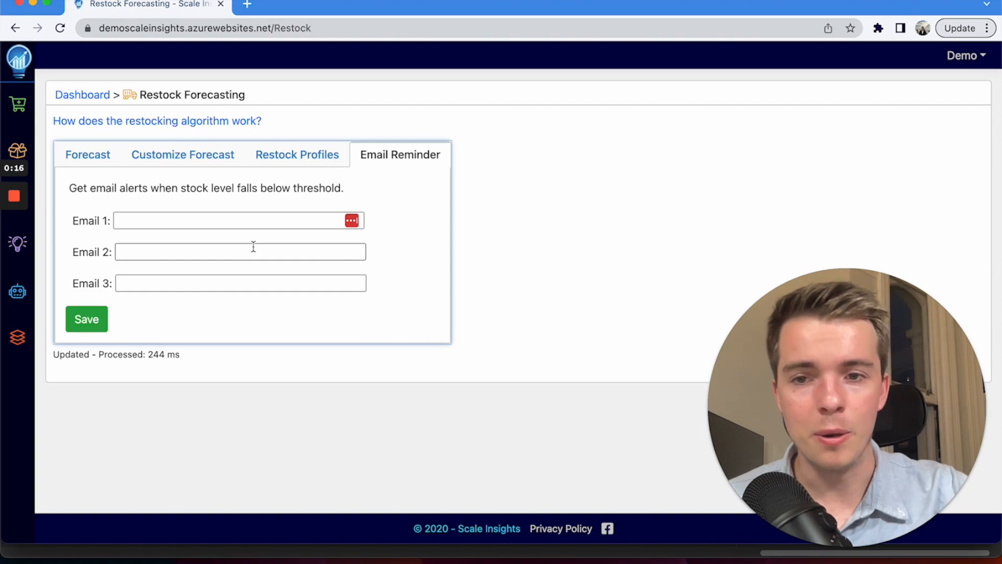
mouse_move(782, 260)
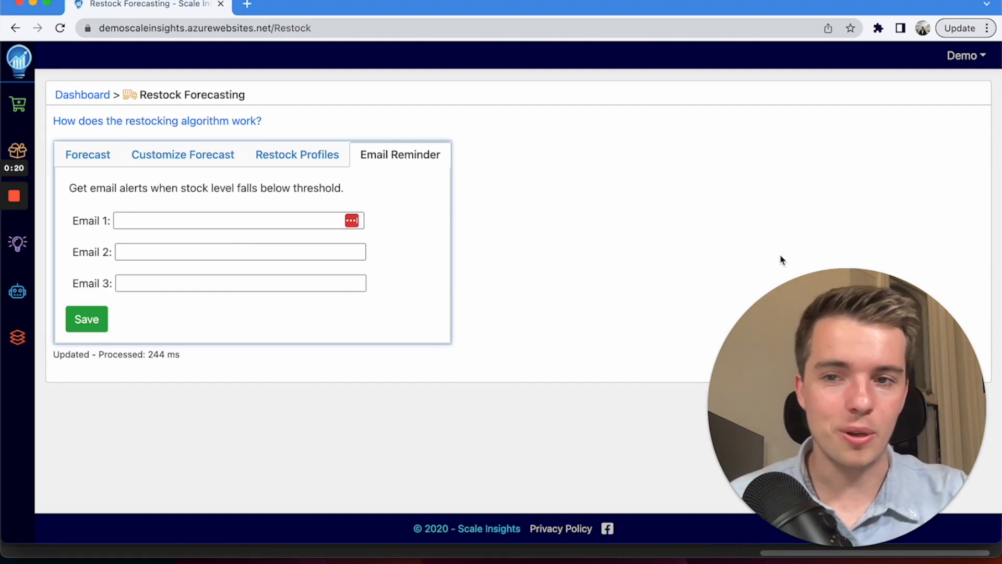
Show the Customize Forecast table of products with their assigned restock profiles
click(182, 154)
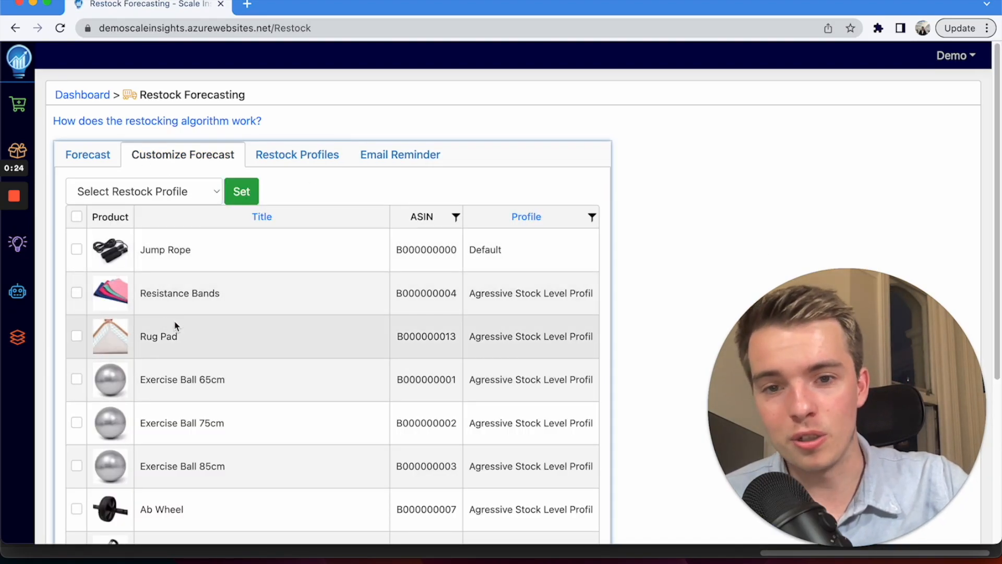
mouse_move(223, 315)
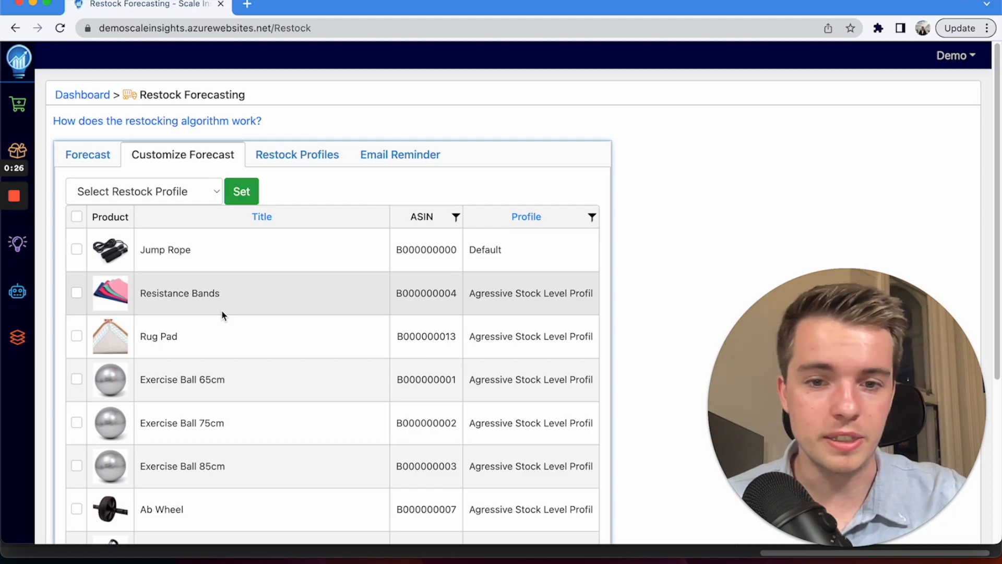
mouse_move(340, 474)
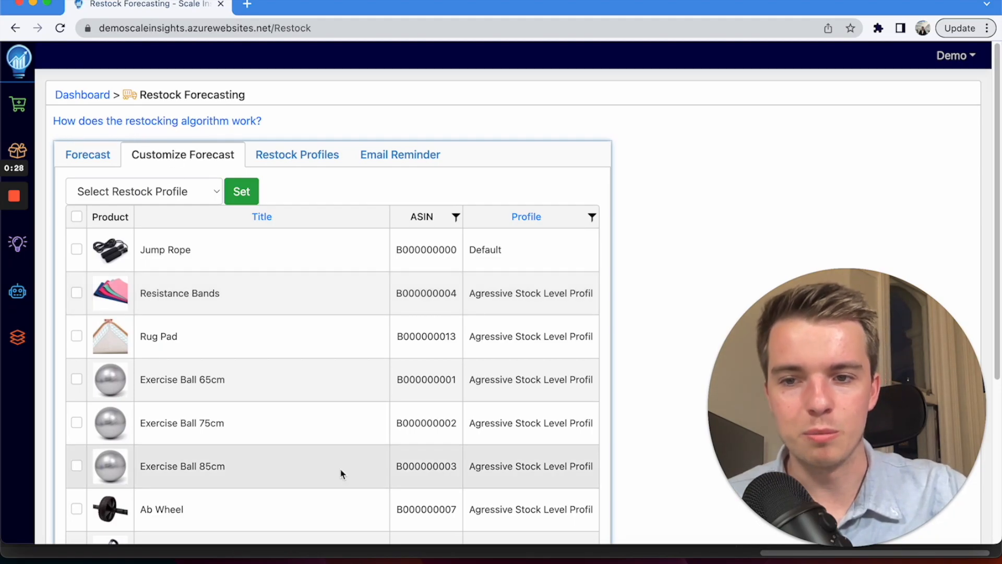
scroll(down, 3)
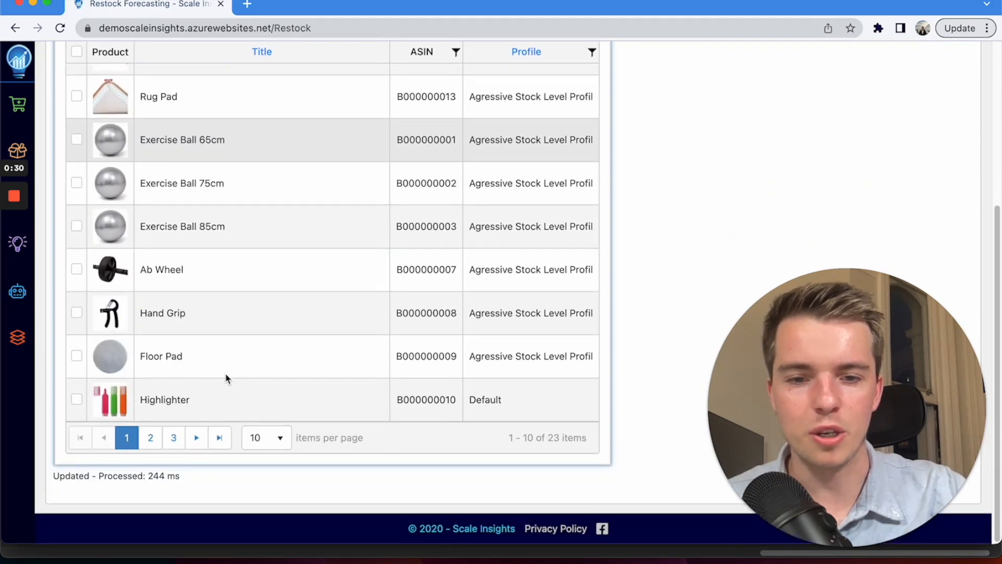
mouse_move(152, 382)
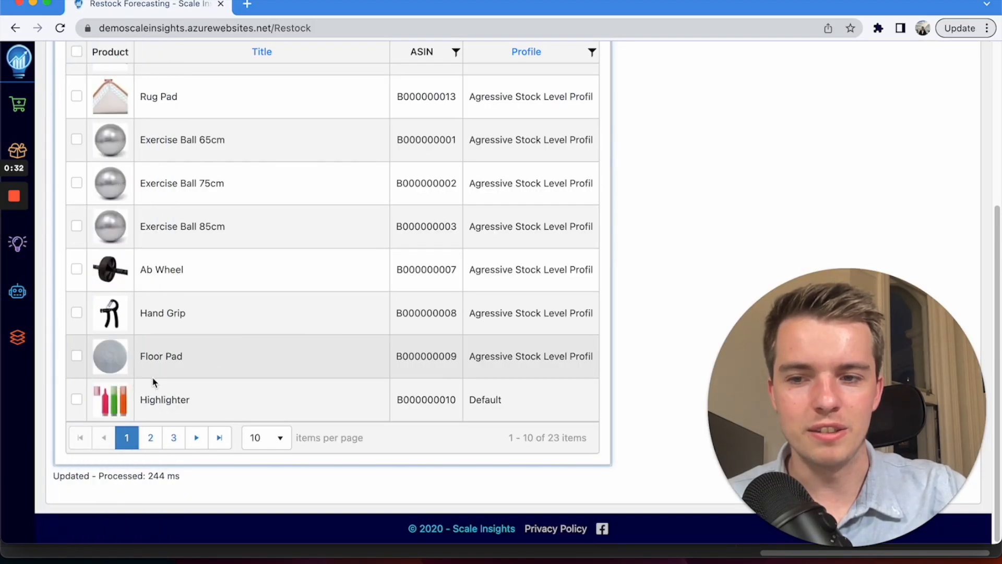
scroll(up, 3)
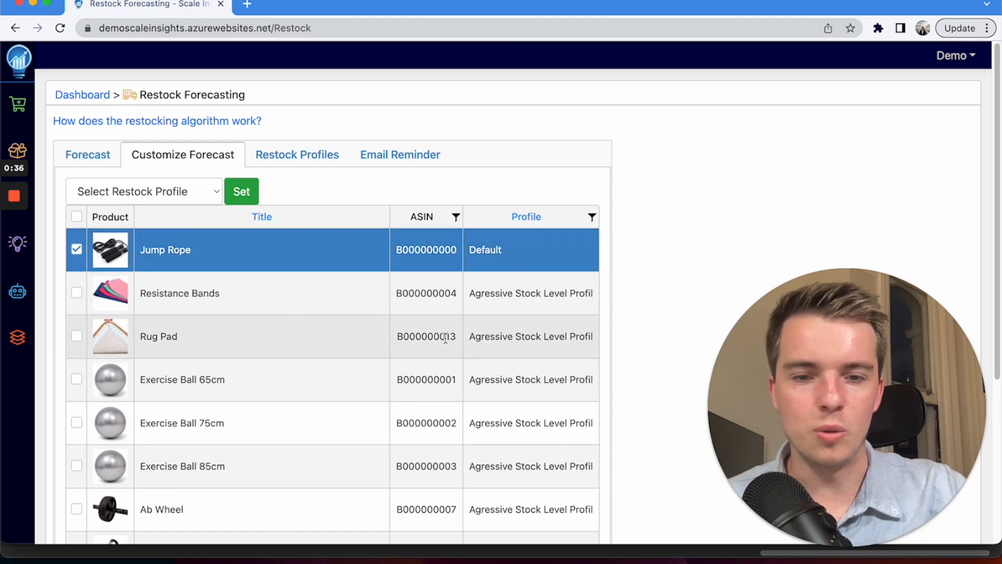
mouse_move(440, 317)
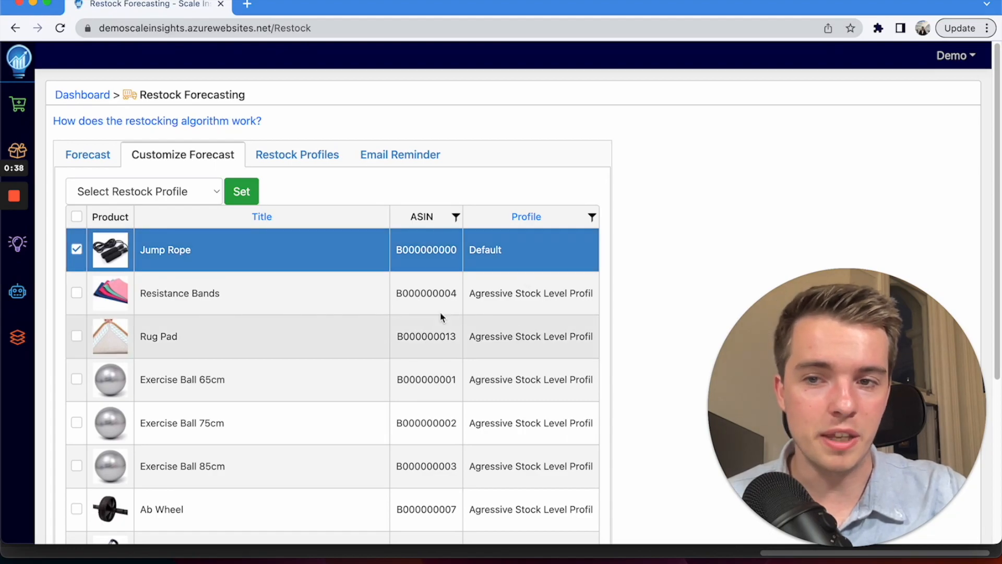
Return to the Forecast table showing Jump Rope's production time of 10 and 3PL columns
click(87, 154)
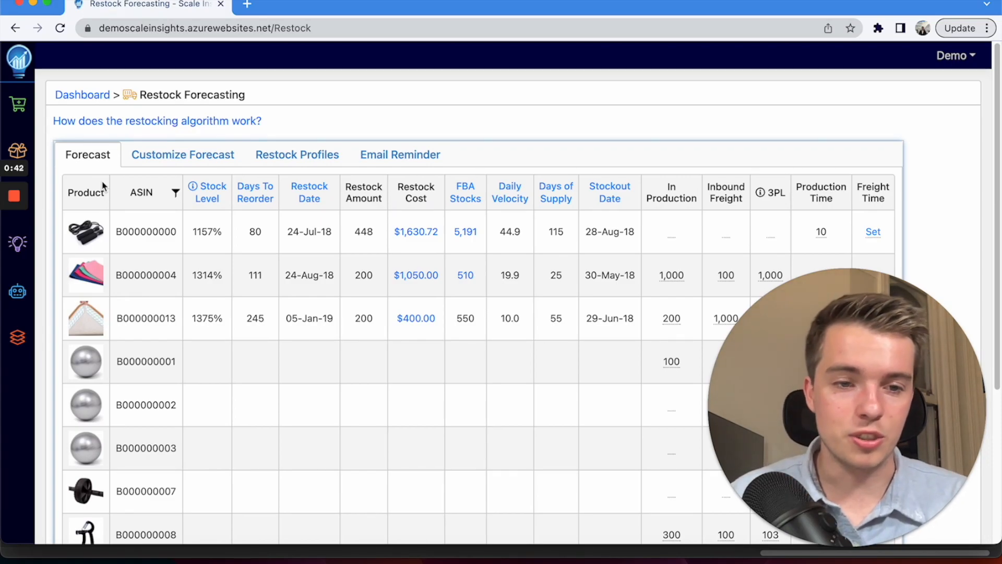
mouse_move(579, 258)
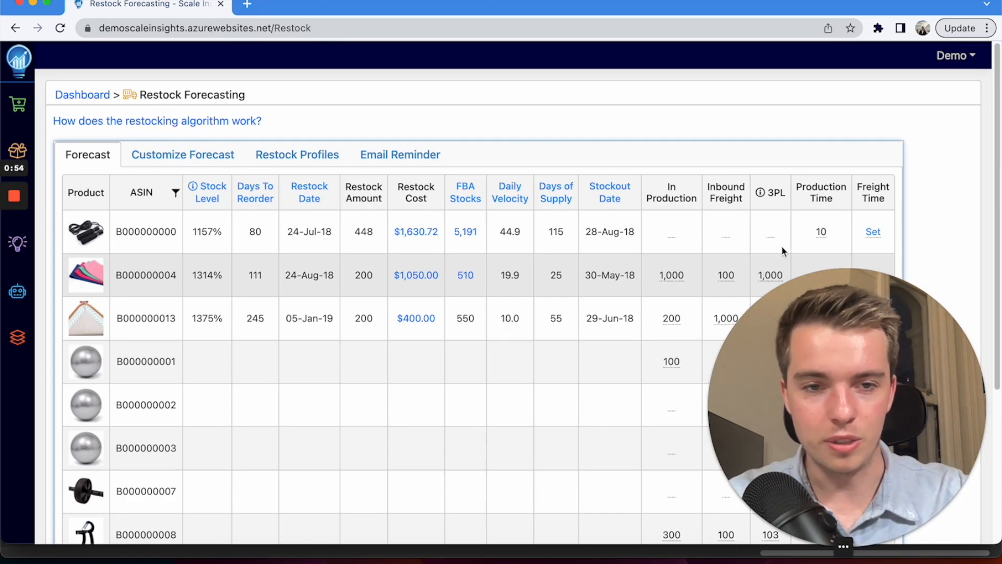
mouse_move(804, 214)
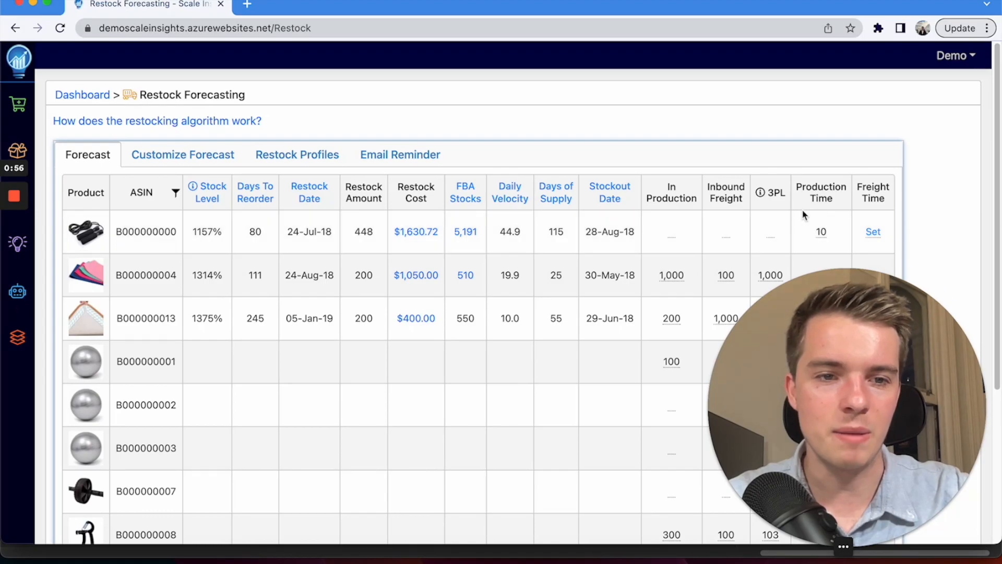
click(873, 232)
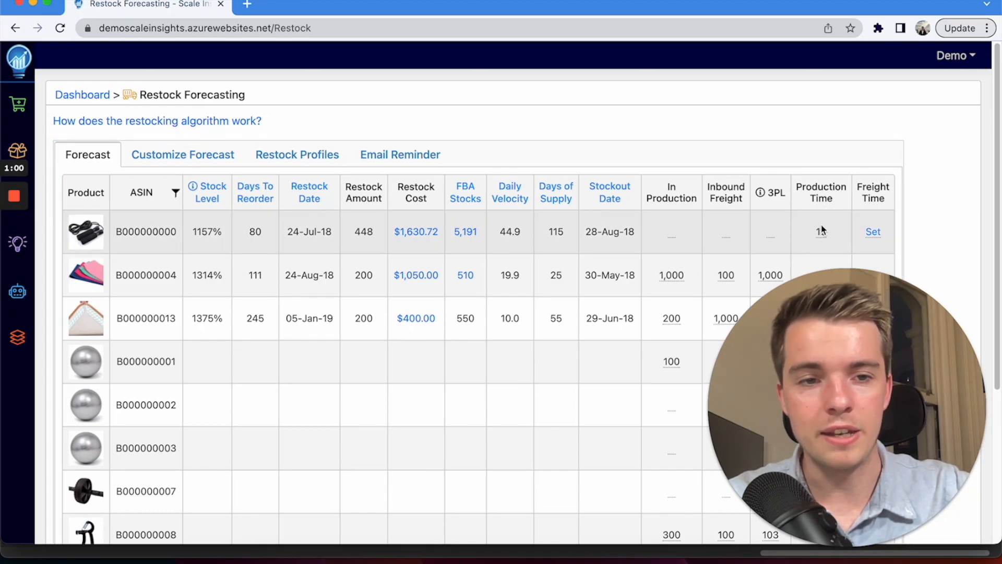
mouse_move(770, 232)
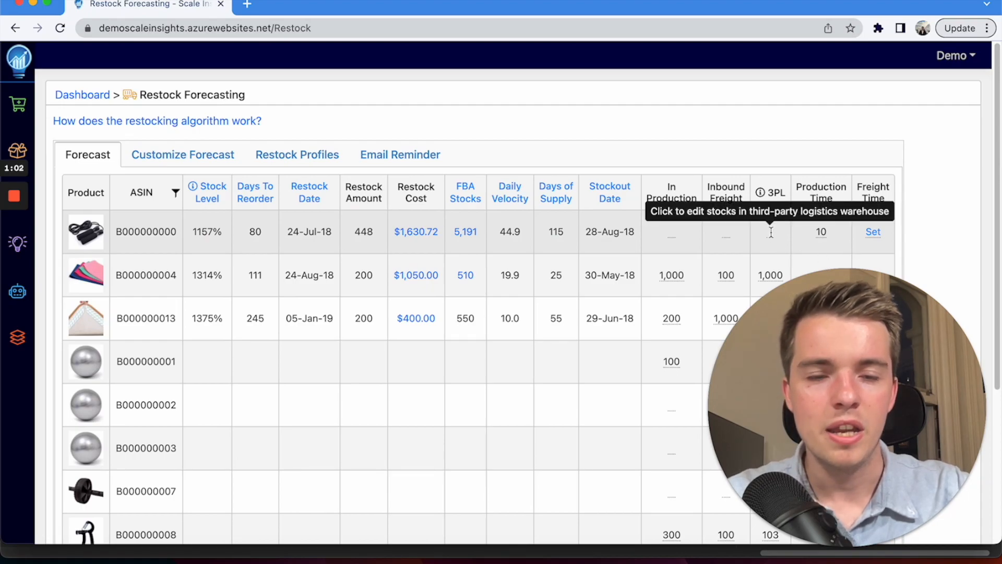
mouse_move(774, 238)
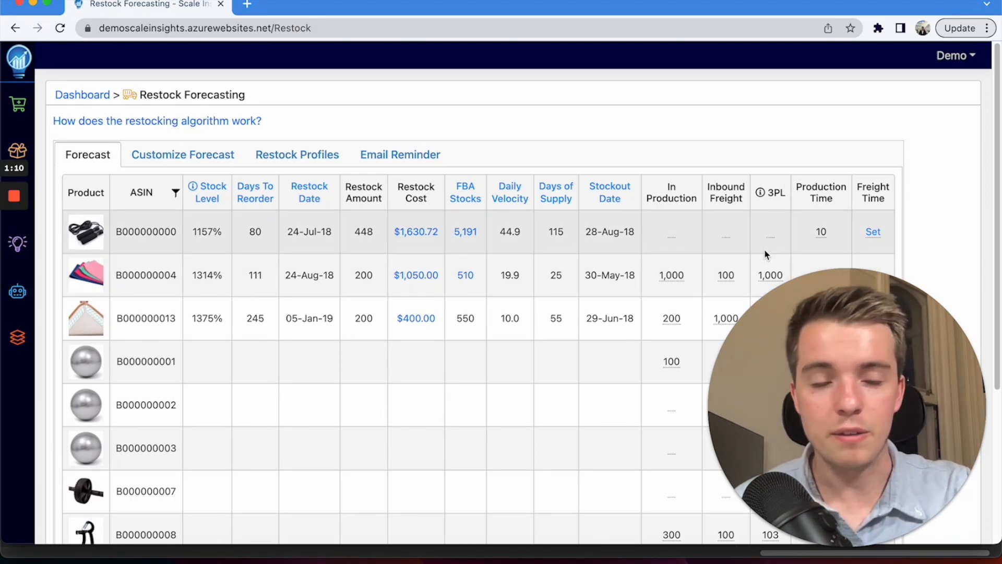
mouse_move(776, 263)
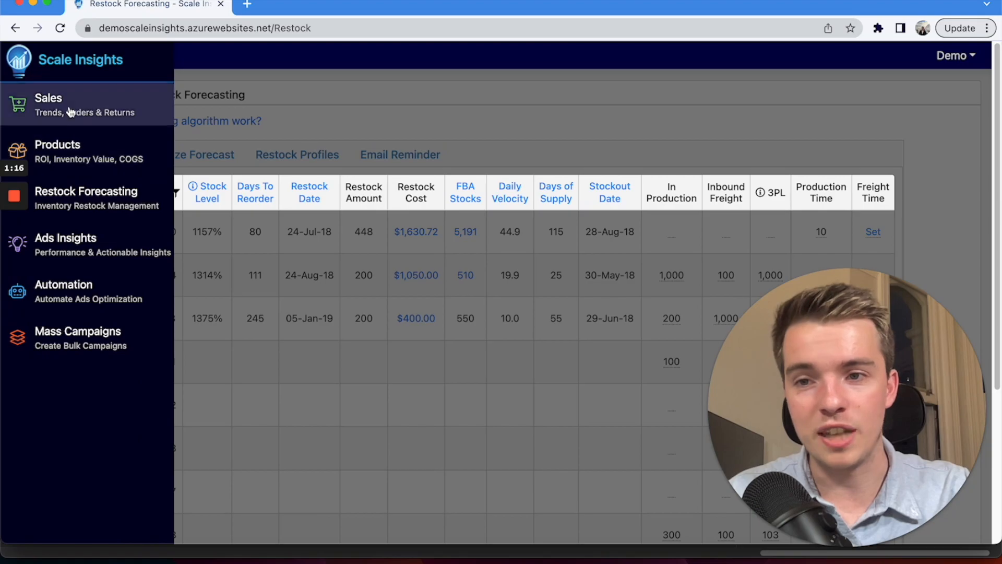
Visit the Sales Trend report, then return to the dashboard's per-product stock and supply table
click(48, 98)
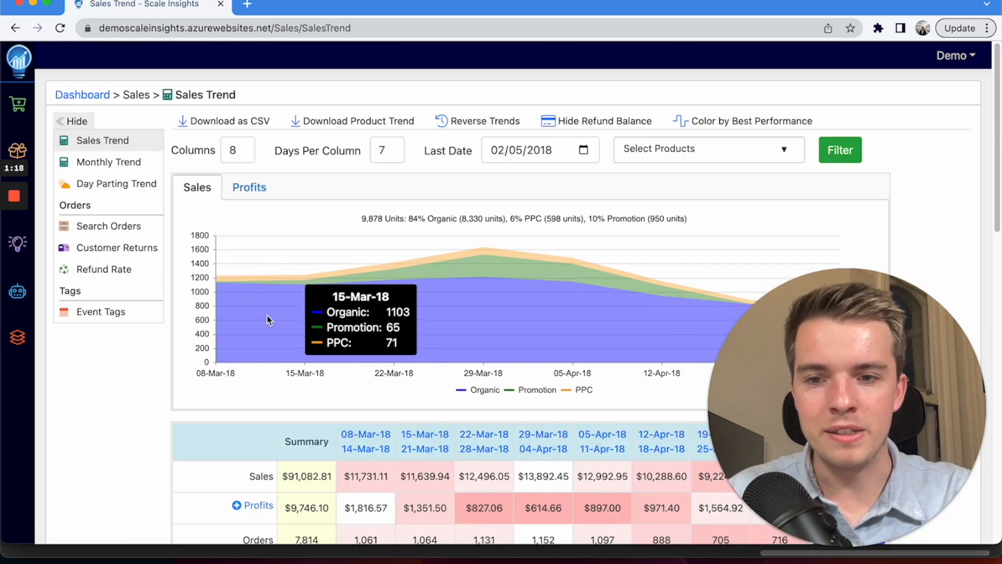
scroll(down, 3)
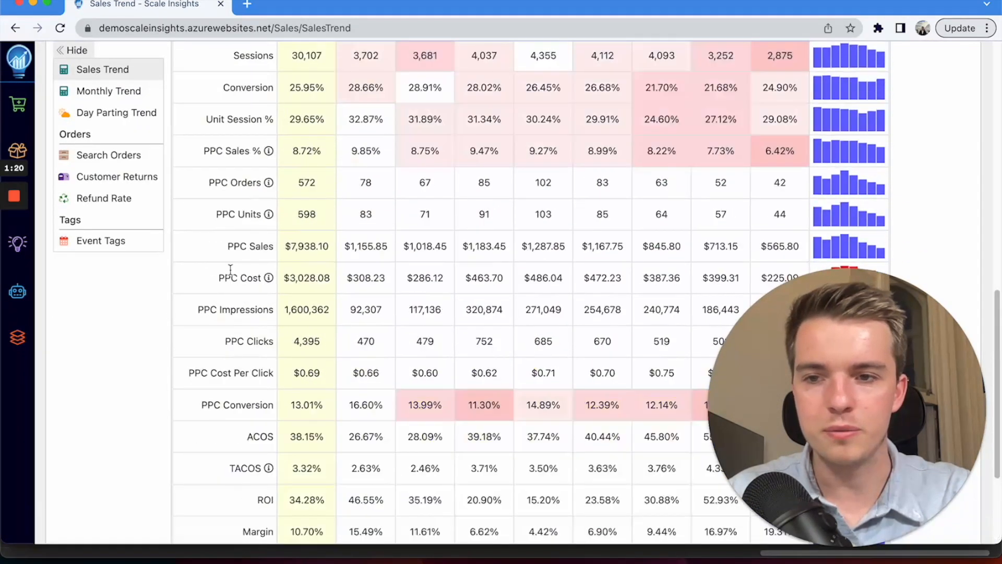
click(18, 57)
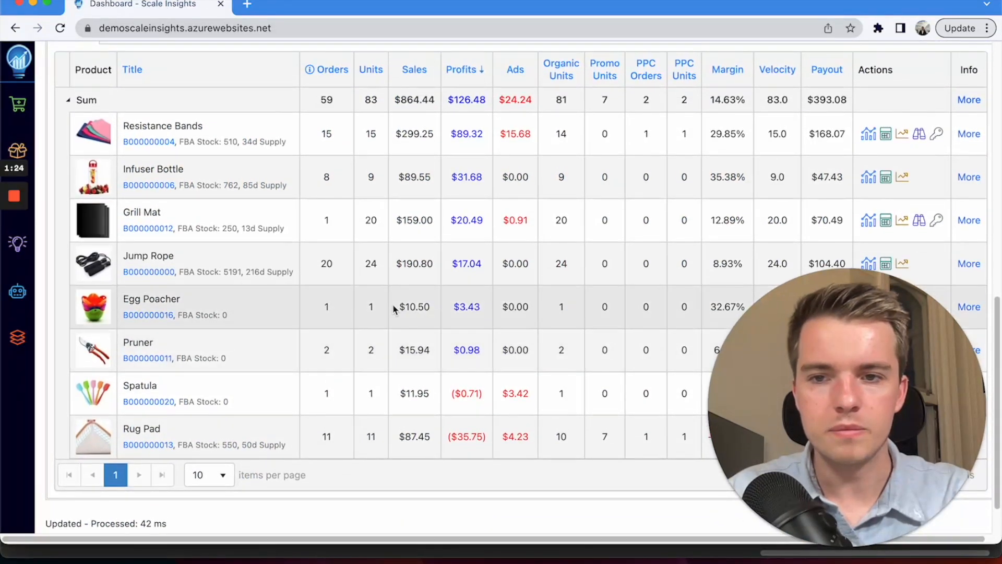
scroll(up, 3)
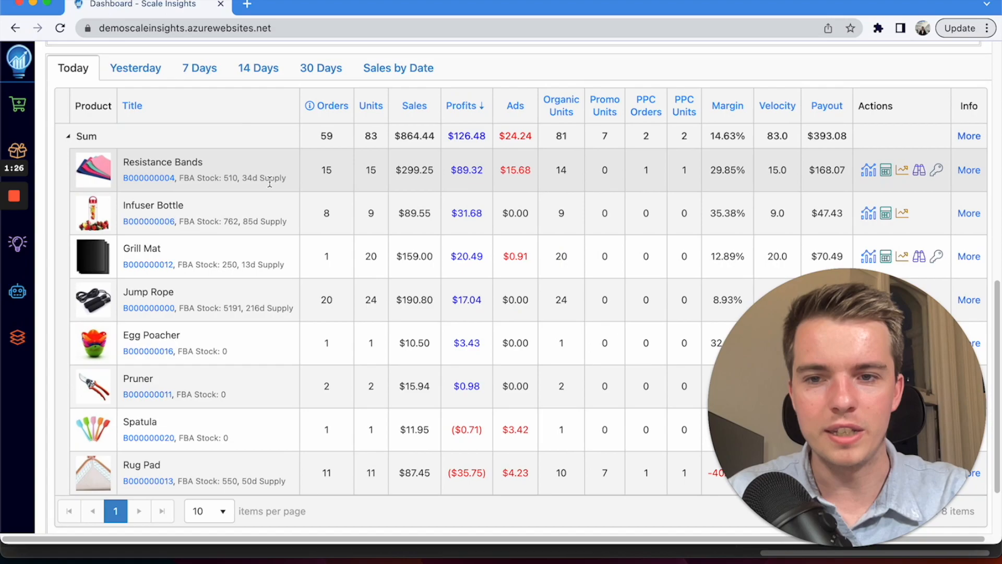